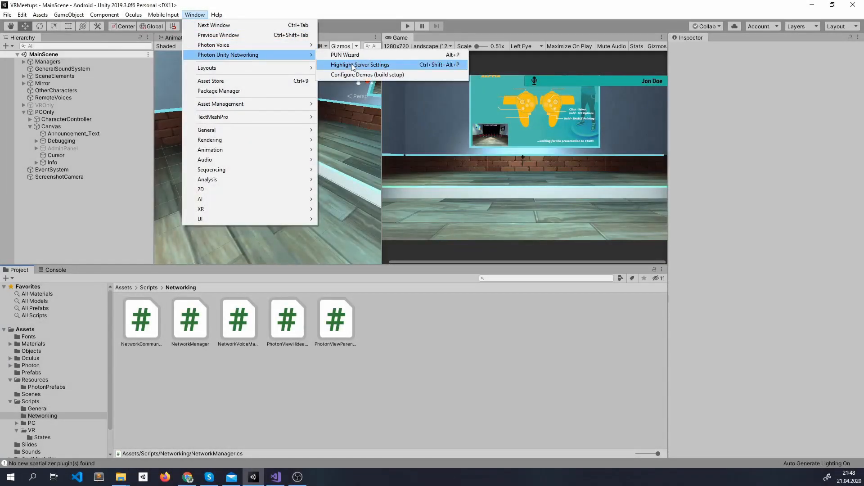
Highlight PhotonServerSettings showing app IDs and fixed region eu, then reveal the PhotonPrefabs Resources folder
{"action": "left_click", "coordinate": [361, 65]}
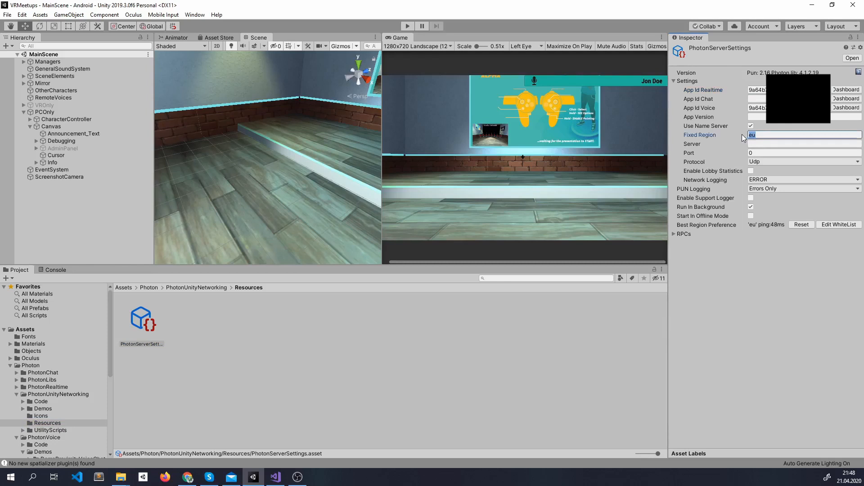
{"action": "mouse_move", "coordinate": [654, 391]}
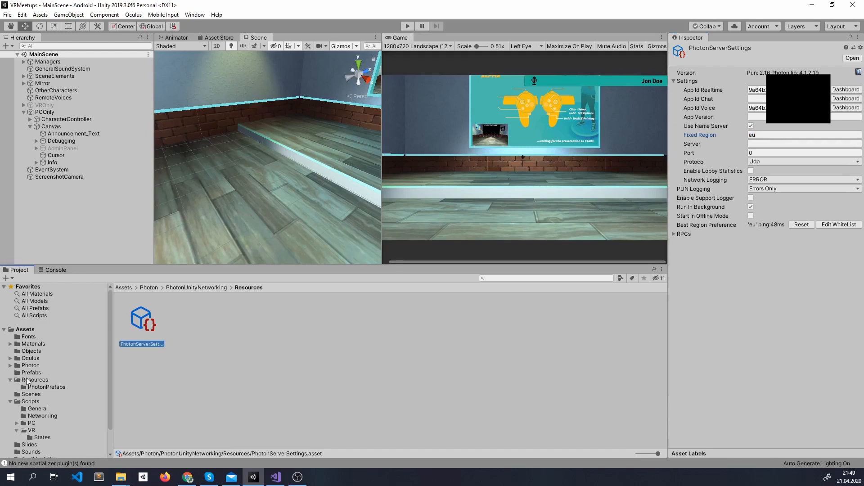
{"action": "left_click", "coordinate": [46, 387]}
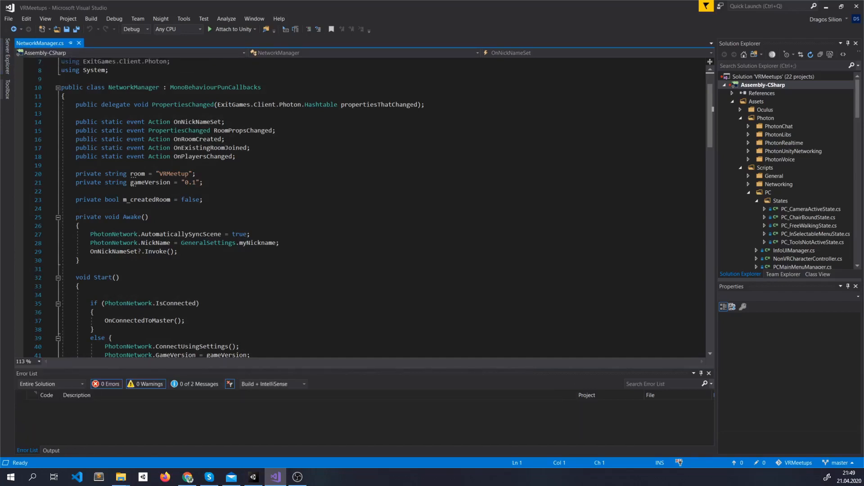
{"action": "mouse_move", "coordinate": [1, 131]}
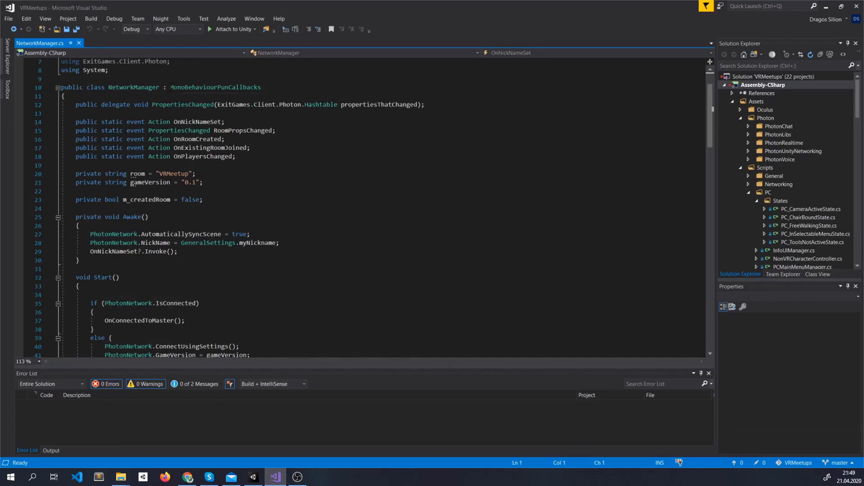
{"action": "double_click", "coordinate": [214, 87]}
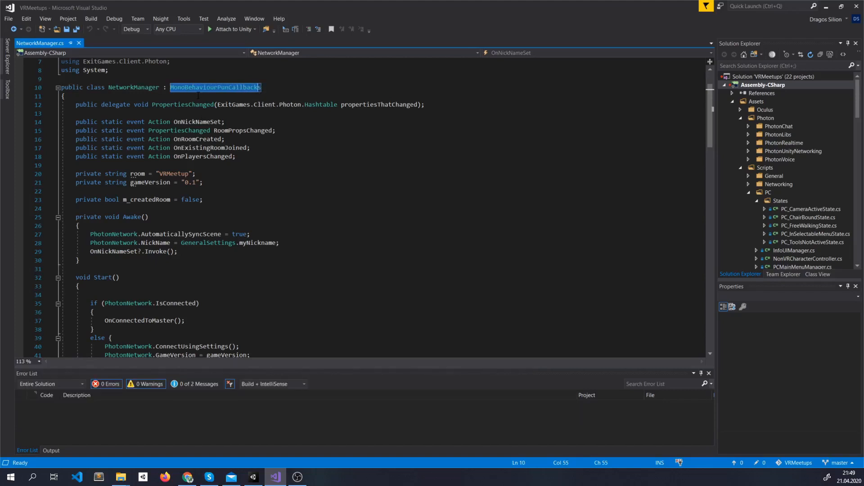
{"action": "scroll", "scroll_direction": "down", "scroll_amount": 3}
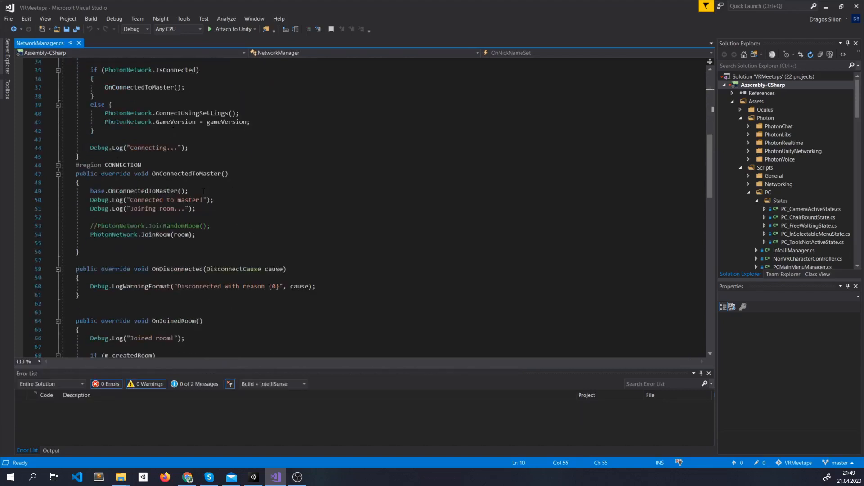
{"action": "scroll", "scroll_direction": "up", "scroll_amount": 3}
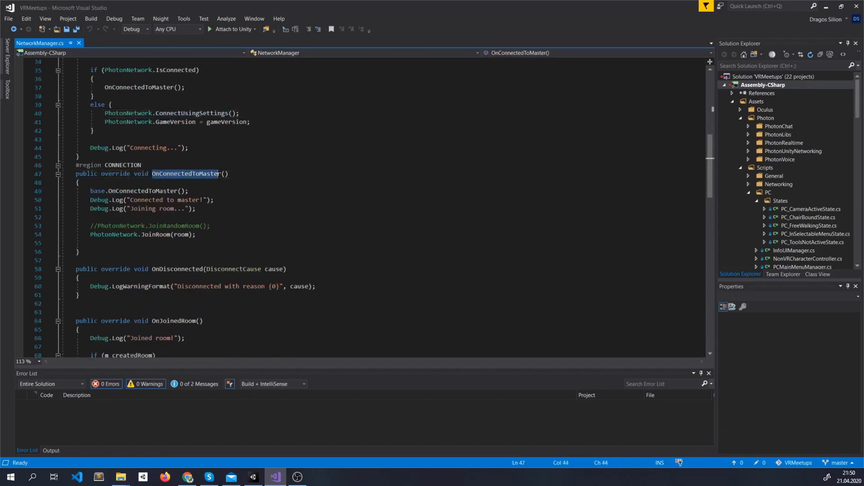
{"action": "mouse_move", "coordinate": [183, 174]}
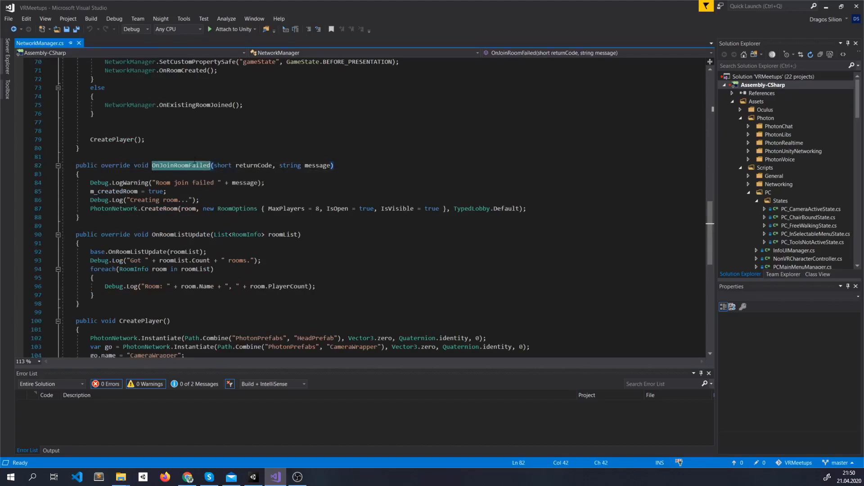
{"action": "double_click", "coordinate": [157, 209]}
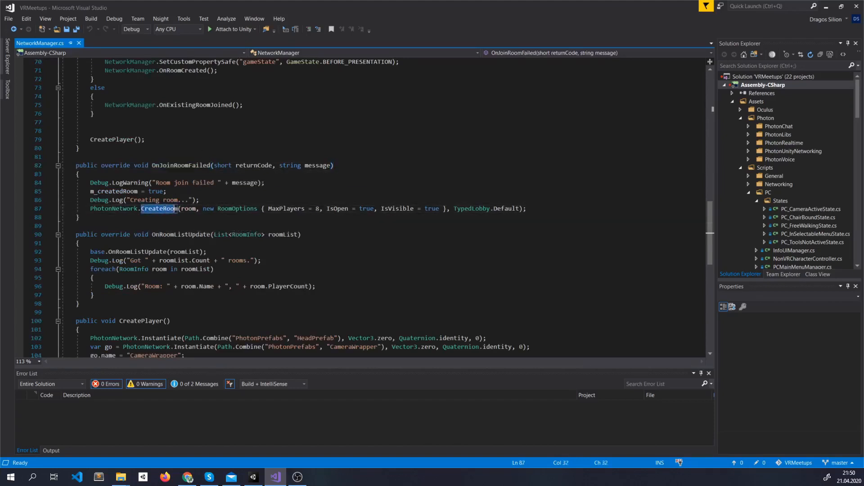
{"action": "double_click", "coordinate": [188, 209]}
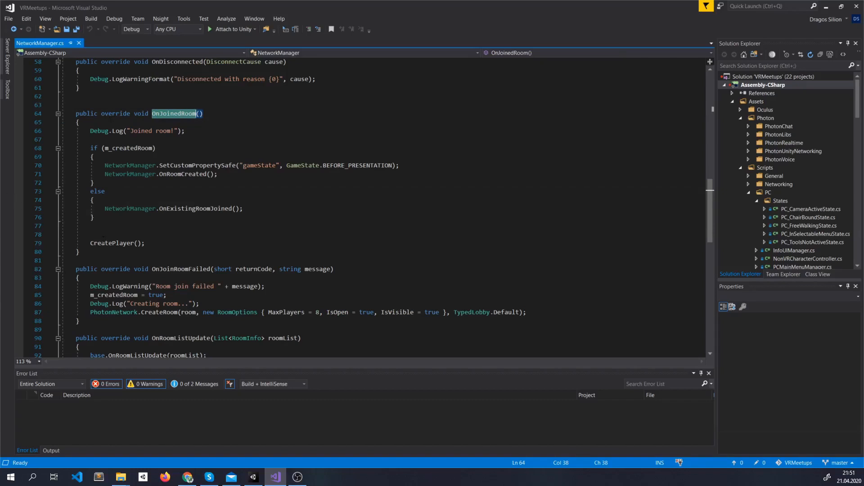
{"action": "left_click", "coordinate": [108, 243]}
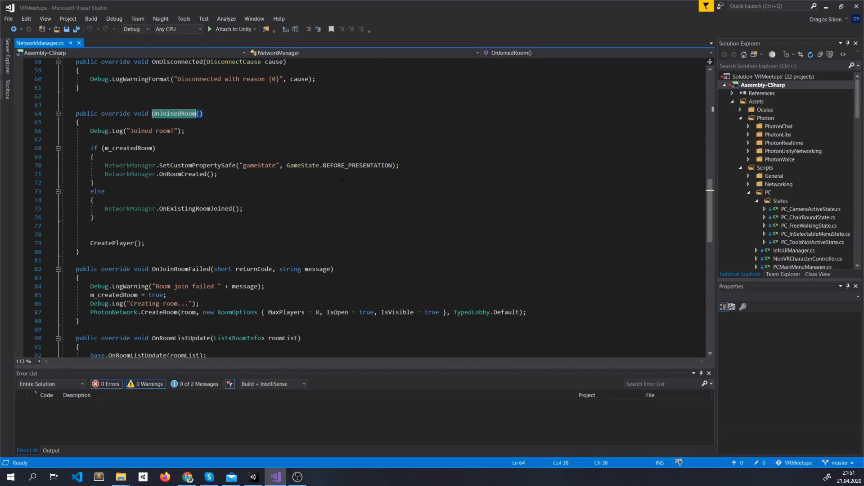
{"action": "scroll", "scroll_direction": "up", "scroll_amount": 3}
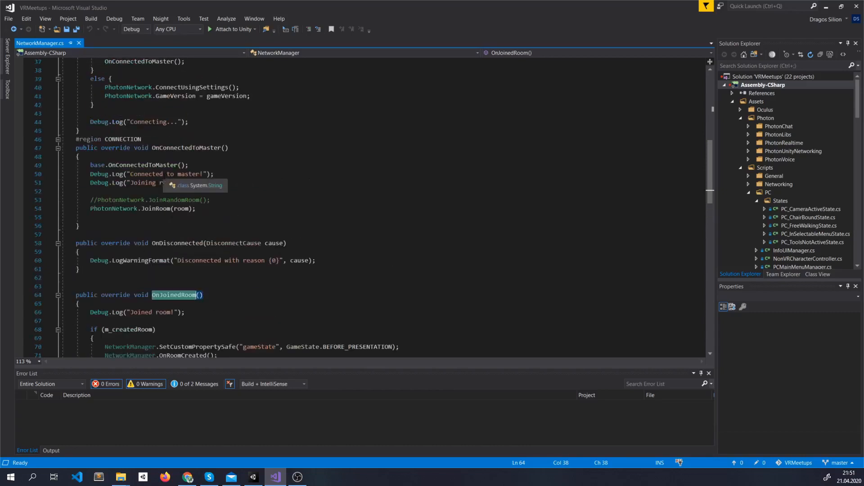
{"action": "scroll", "scroll_direction": "down", "scroll_amount": 3}
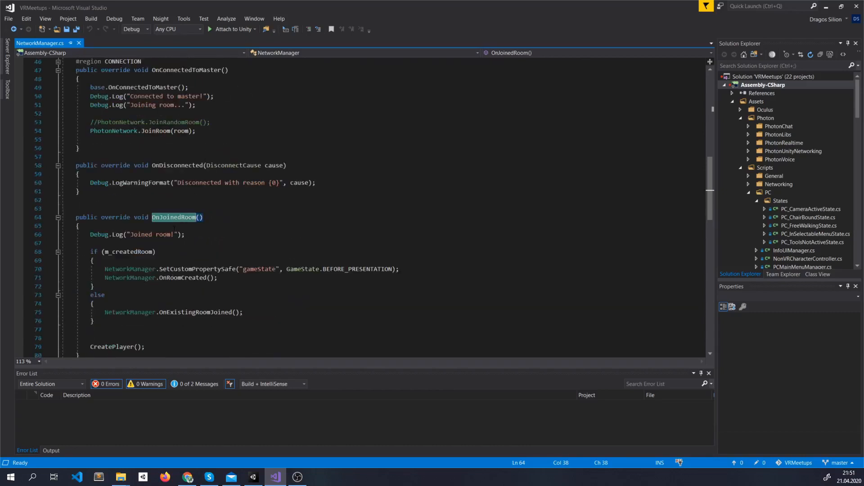
{"action": "scroll", "scroll_direction": "down", "scroll_amount": 3}
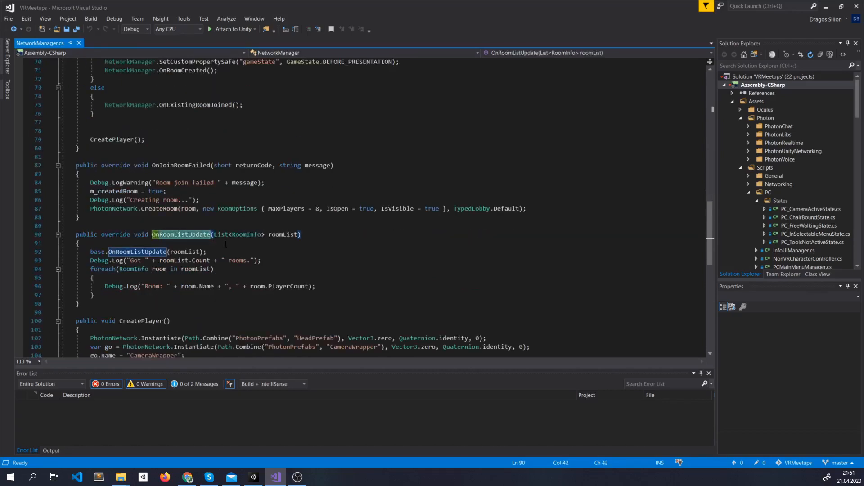
{"action": "scroll", "scroll_direction": "down", "scroll_amount": 3}
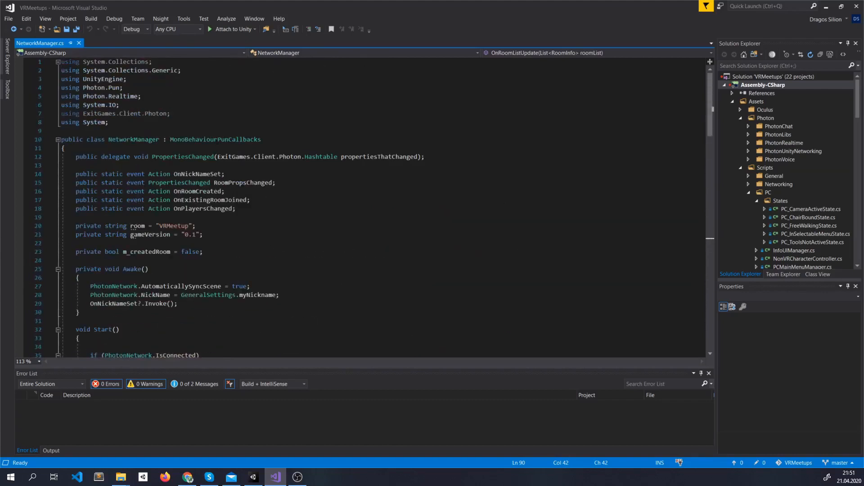
After the JoinRoom call in OnConnectedToMaster, begin a new line with PhotonNetwork. for IntelliSense
{"action": "scroll", "scroll_direction": "down", "scroll_amount": 3}
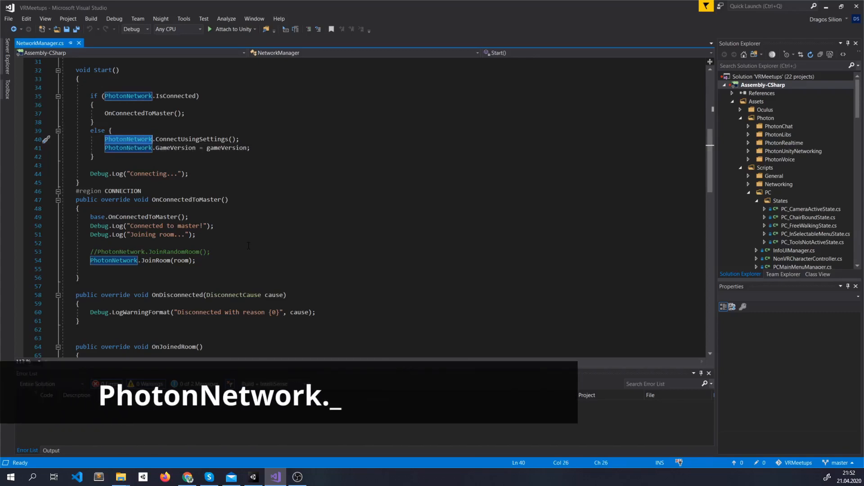
{"action": "double_click", "coordinate": [175, 96]}
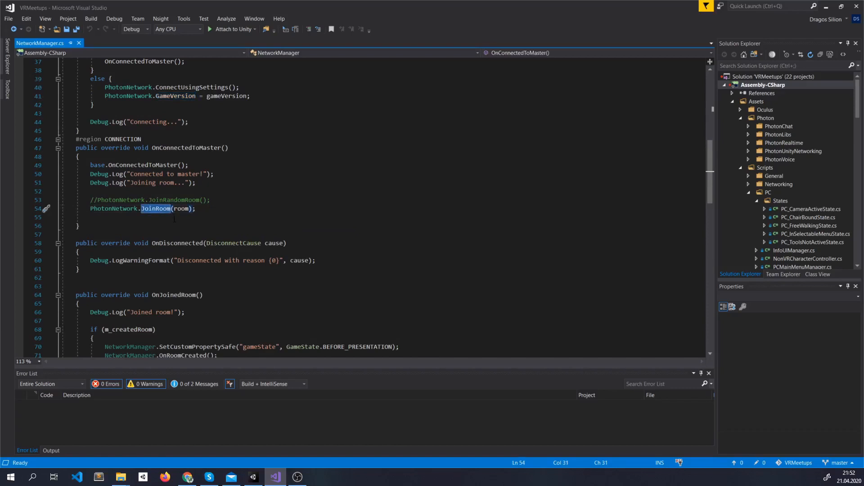
{"action": "type", "text": "PhotonNetwork."}
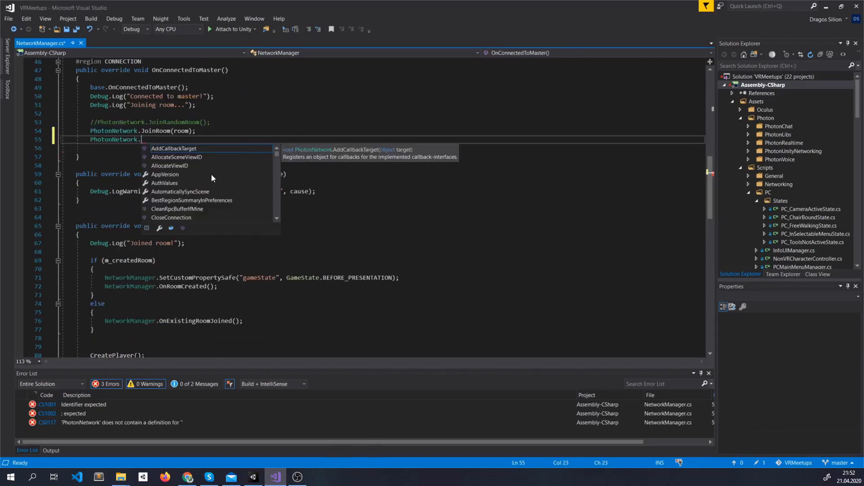
{"action": "scroll", "scroll_direction": "down", "scroll_amount": 3}
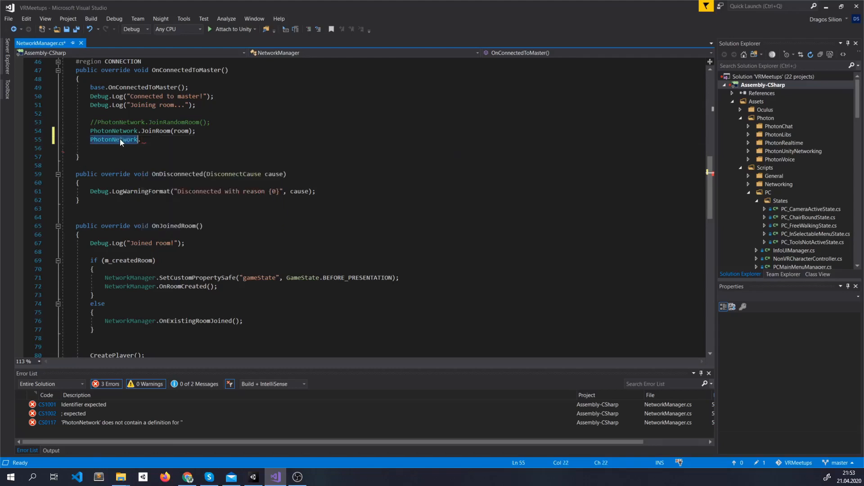
Review PhotonServerSettings in Unity and keep Network Logging at ERROR before returning to the code
{"action": "left_click", "coordinate": [252, 477]}
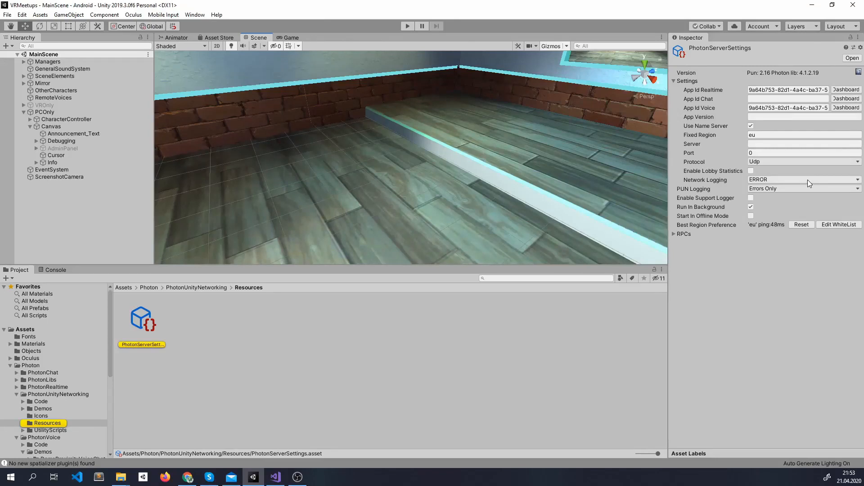
{"action": "left_click", "coordinate": [803, 179]}
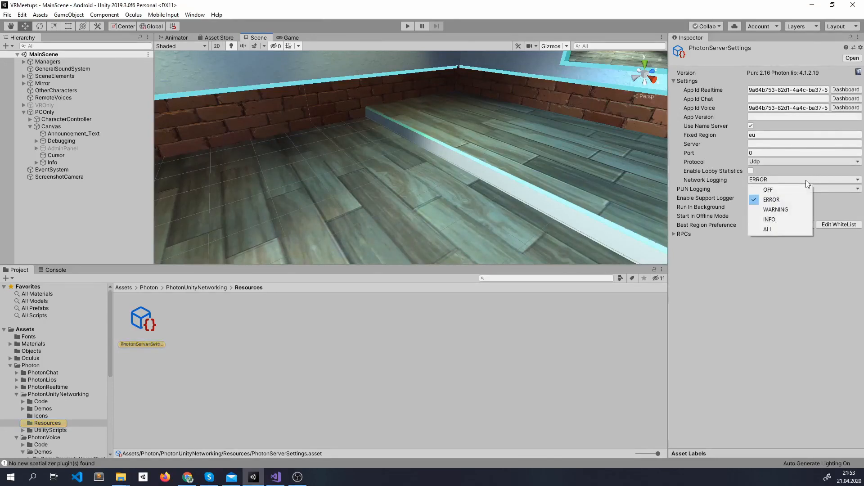
{"action": "mouse_move", "coordinate": [767, 230]}
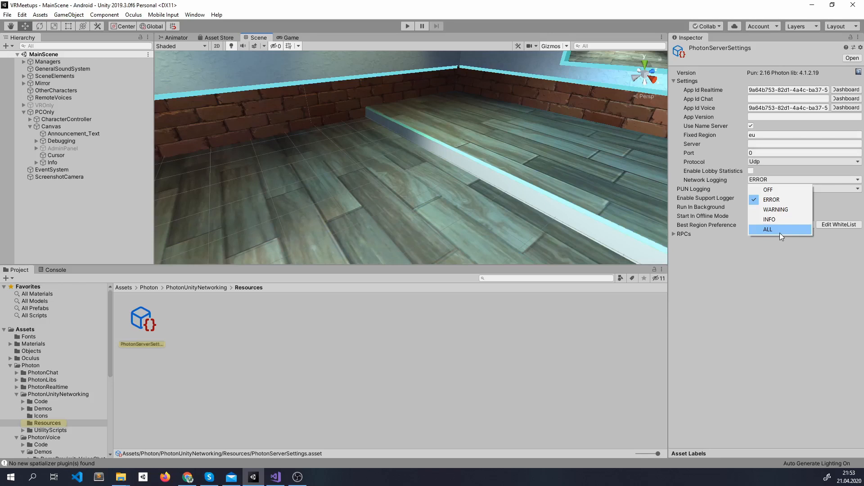
{"action": "left_click", "coordinate": [767, 229]}
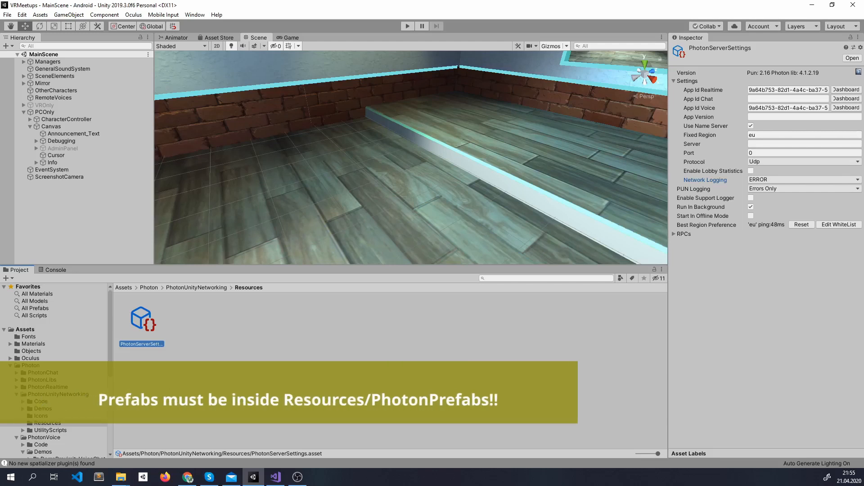
{"action": "left_click", "coordinate": [273, 477]}
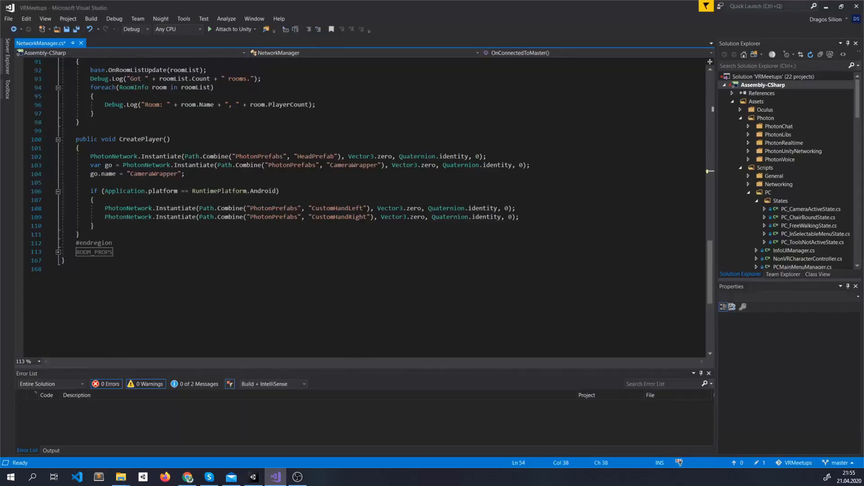
{"action": "mouse_move", "coordinate": [128, 217]}
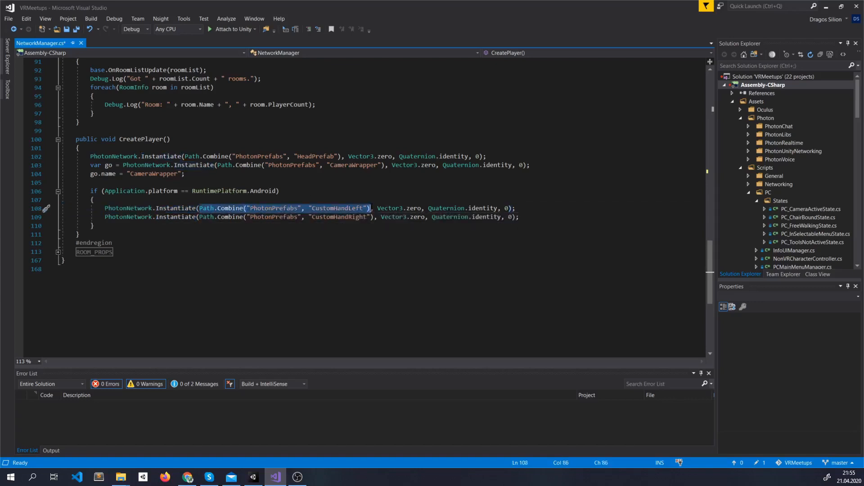
{"action": "mouse_move", "coordinate": [278, 217]}
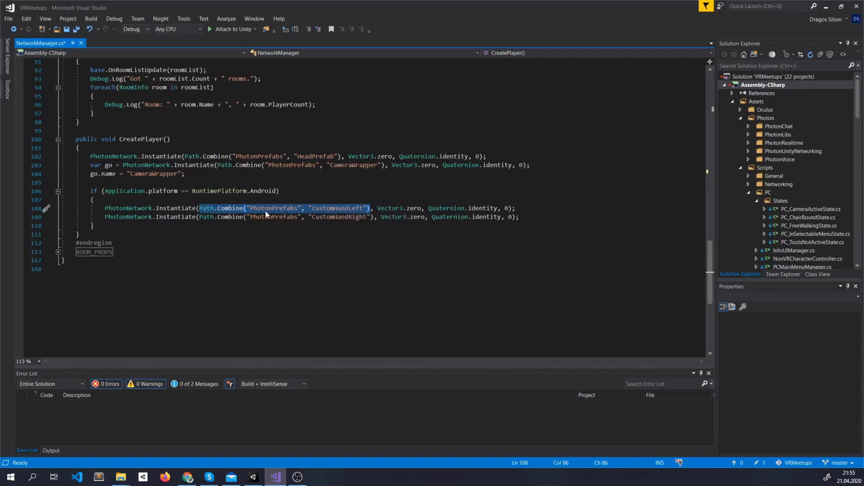
{"action": "mouse_move", "coordinate": [300, 214]}
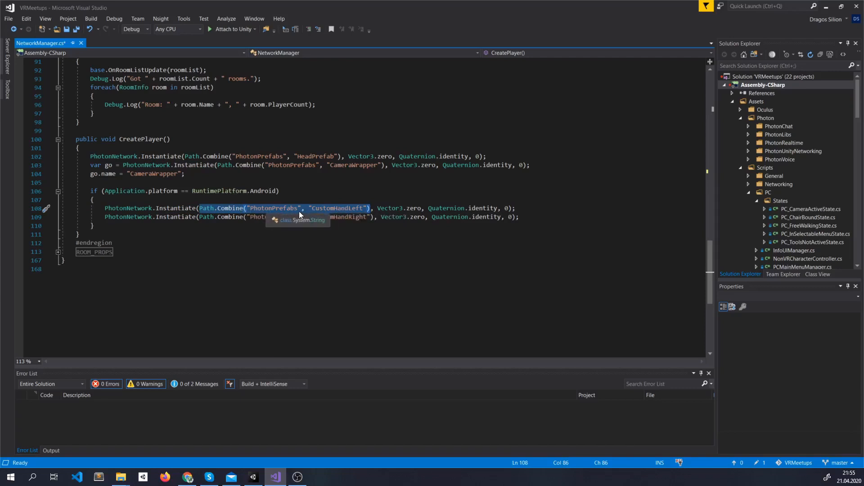
{"action": "mouse_move", "coordinate": [284, 216]}
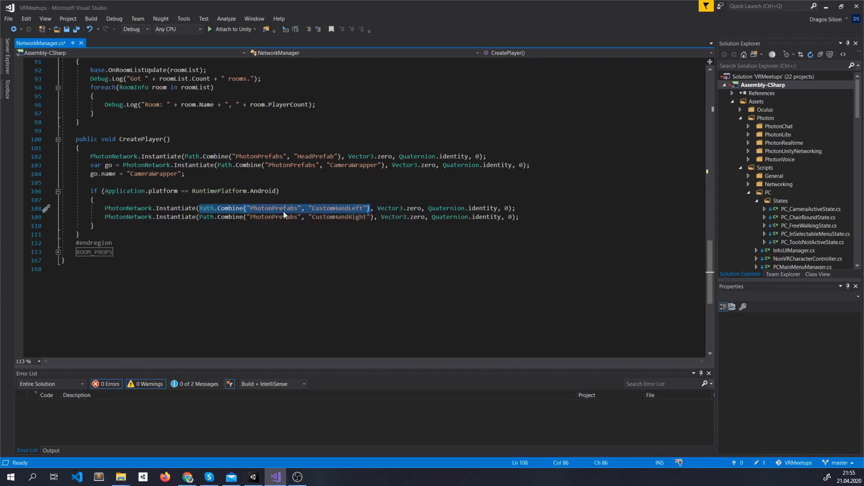
{"action": "mouse_move", "coordinate": [266, 213]}
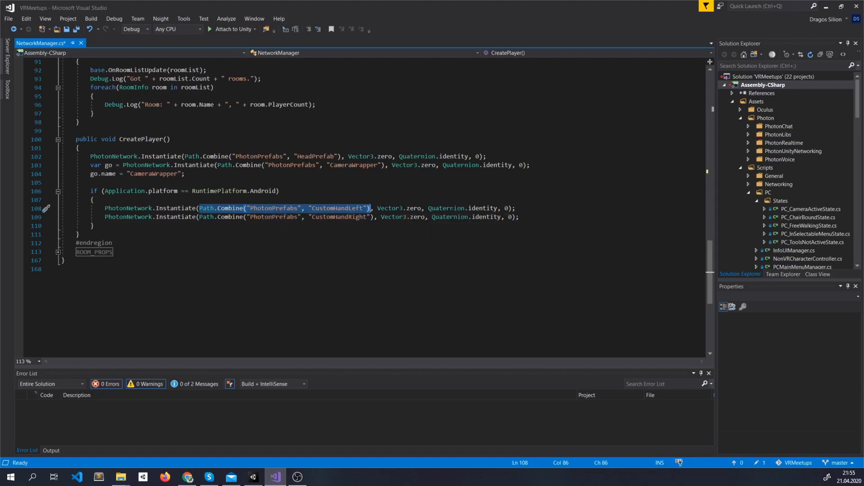
{"action": "left_click", "coordinate": [252, 477]}
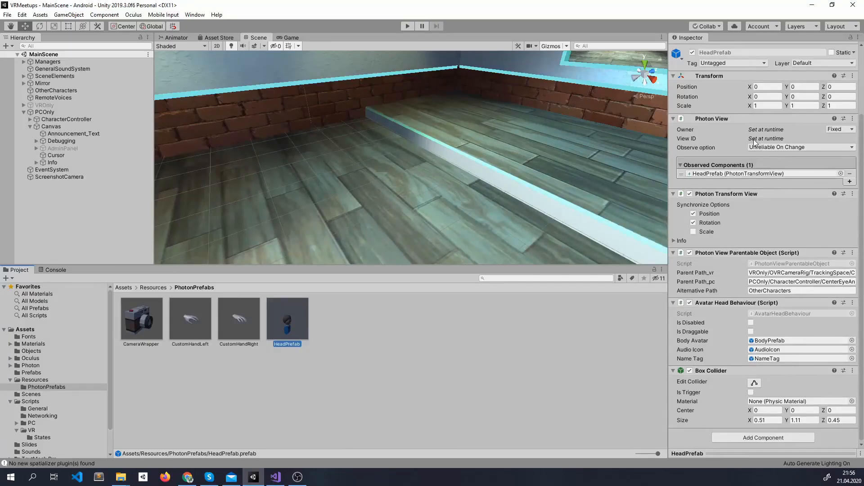
{"action": "mouse_move", "coordinate": [725, 129]}
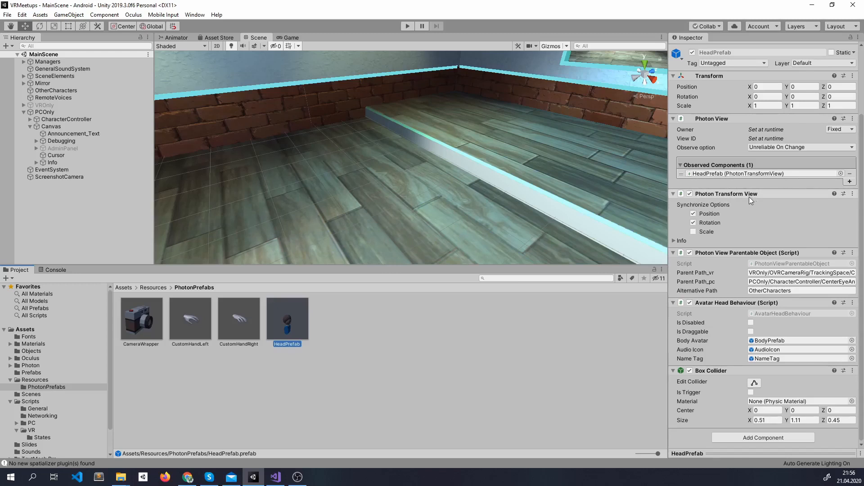
{"action": "mouse_move", "coordinate": [748, 200]}
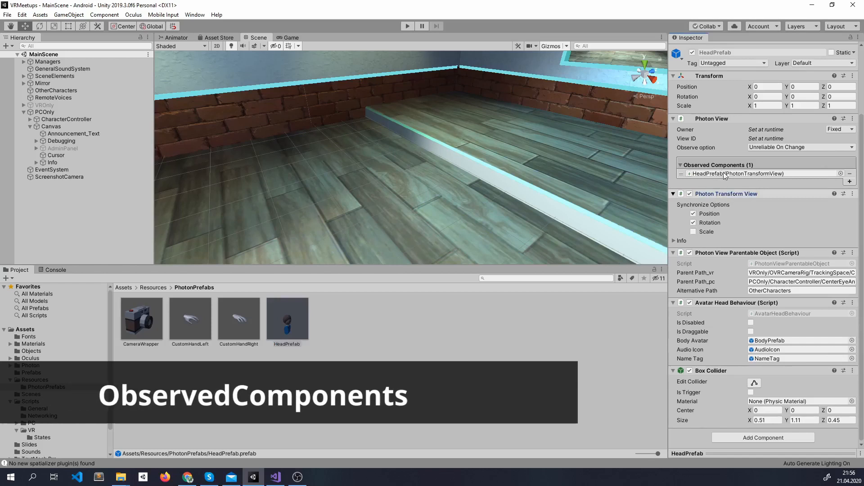
{"action": "type", "text": "photon"}
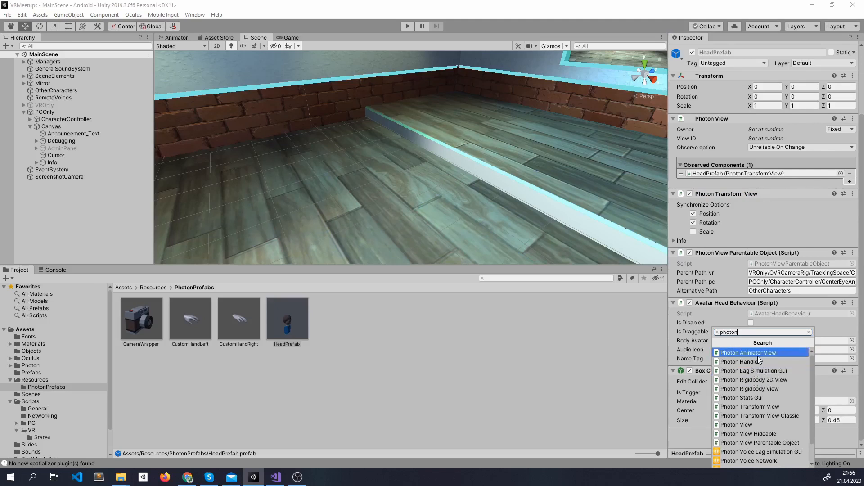
{"action": "mouse_move", "coordinate": [757, 379]}
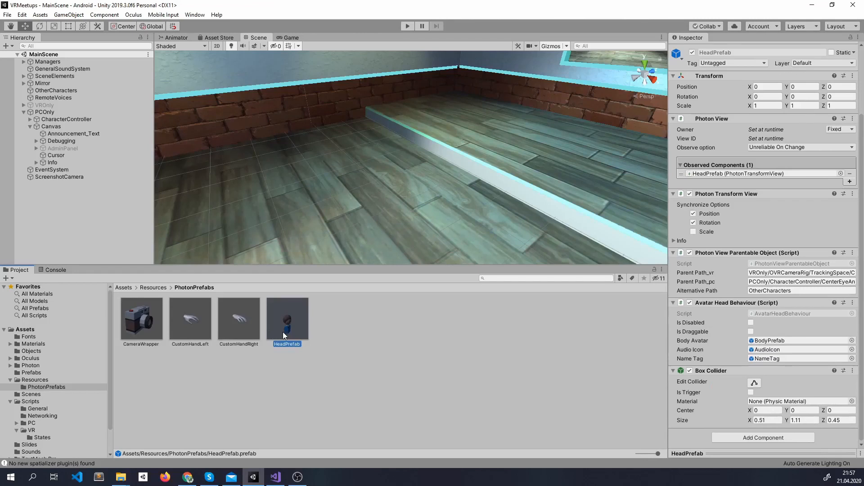
Expand OVRCameraRig's TrackingSpace anchors and inspect the head's Parent Path_pc value
{"action": "left_click", "coordinate": [24, 104]}
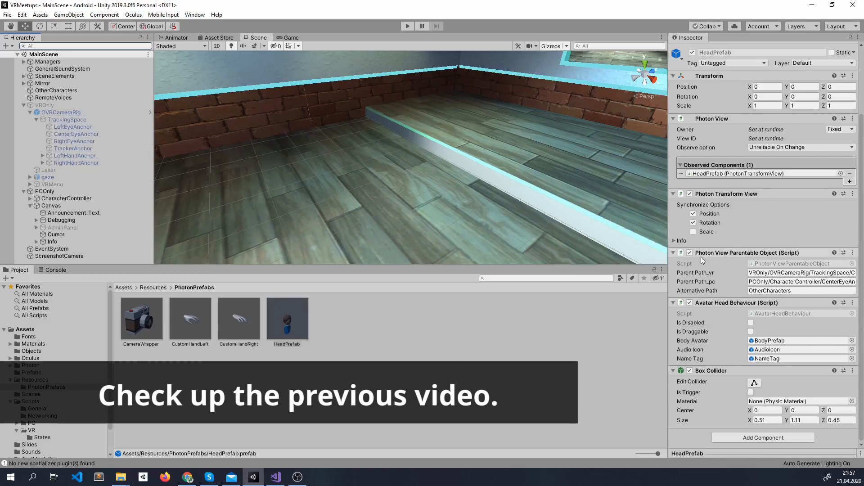
{"action": "mouse_move", "coordinate": [783, 255]}
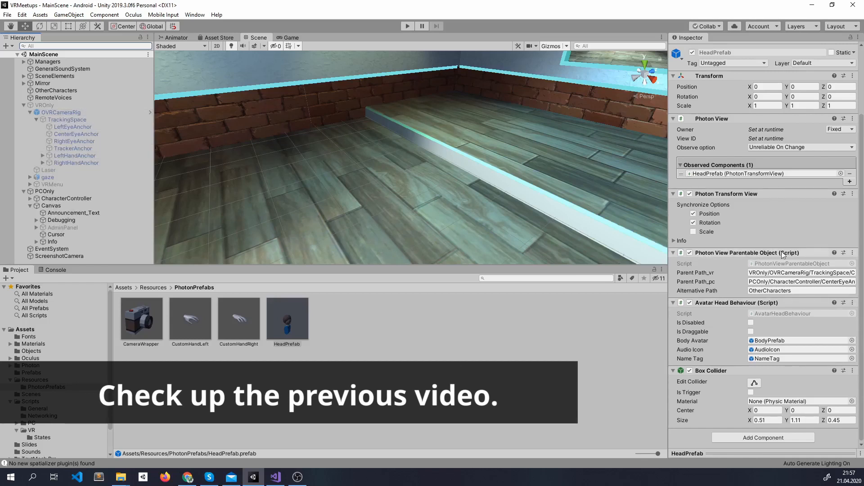
{"action": "left_click", "coordinate": [801, 272]}
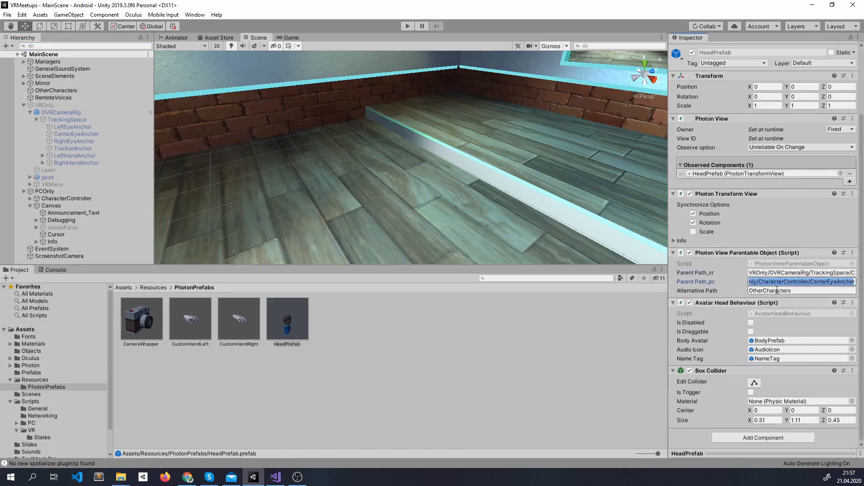
{"action": "left_click", "coordinate": [274, 477]}
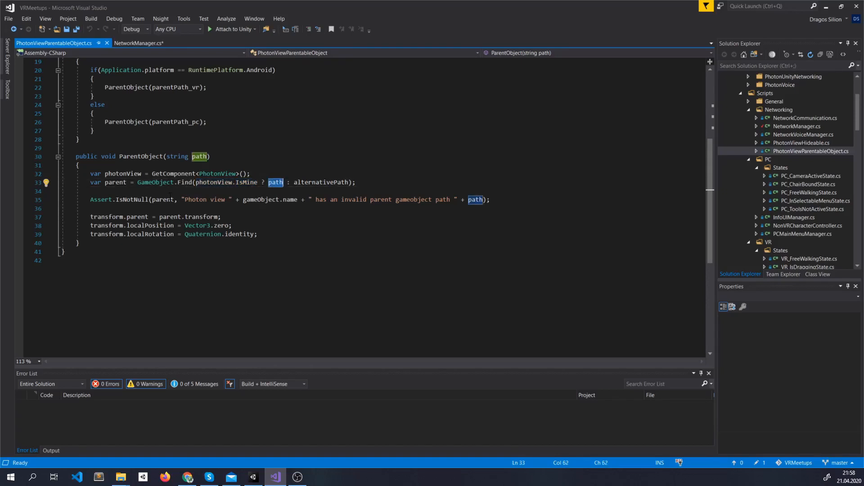
Point out the path argument used by ParentObject in PhotonViewParentableObject.cs
{"action": "left_click", "coordinate": [253, 477]}
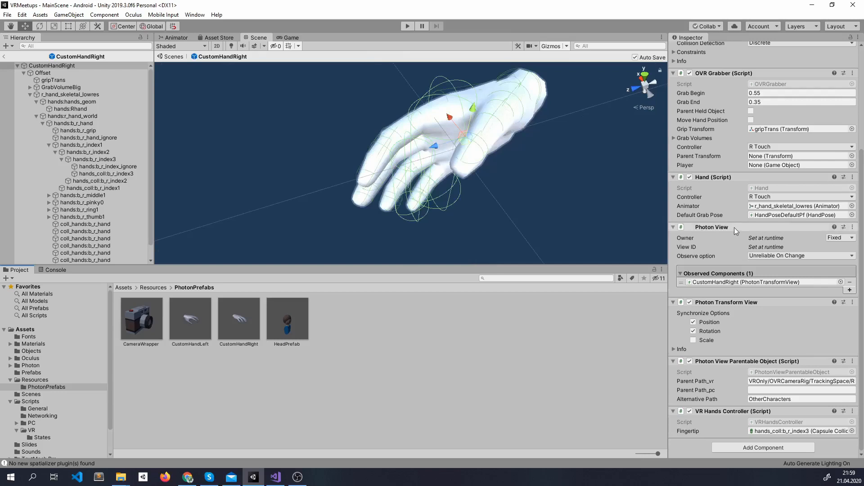
{"action": "mouse_move", "coordinate": [761, 309]}
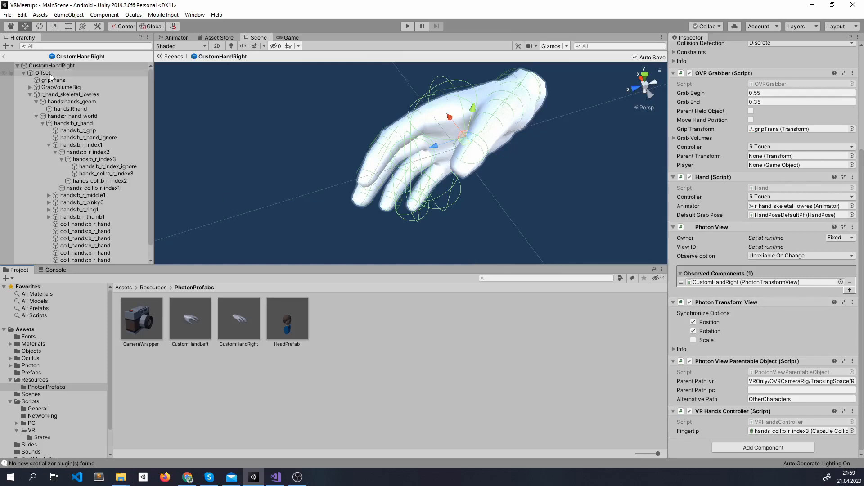
Select r_hand_skeletal_lowres in CustomHandRight to view its Photon Animator View
{"action": "left_click", "coordinate": [70, 94]}
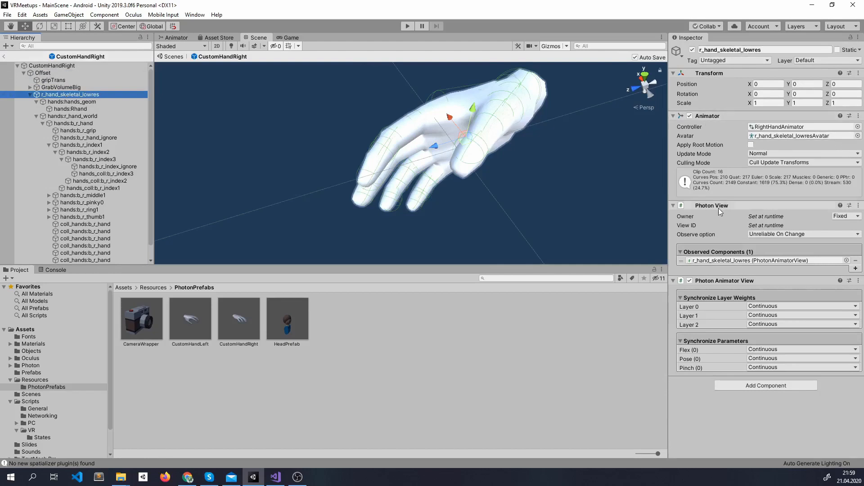
{"action": "mouse_move", "coordinate": [739, 212]}
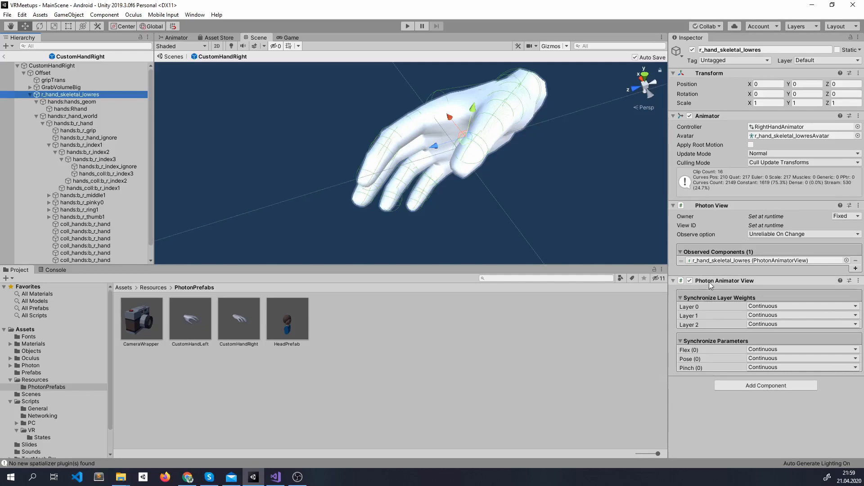
{"action": "mouse_move", "coordinate": [703, 281]}
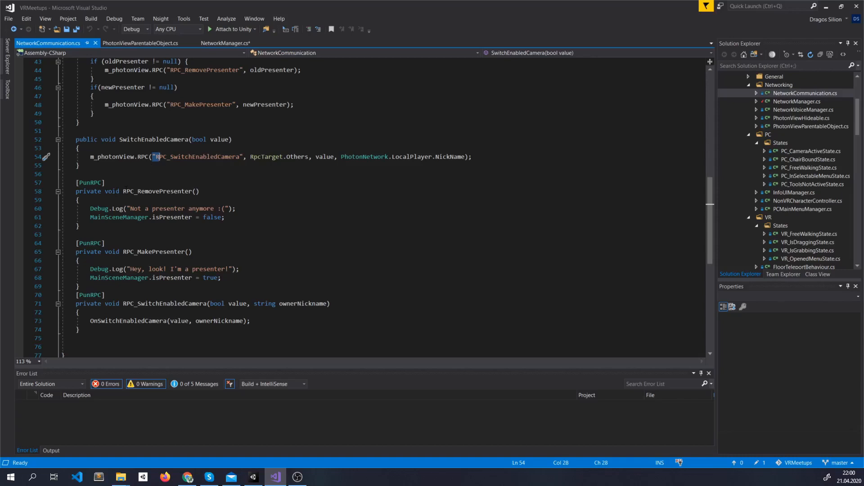
Complete the RPC_SwitchEnabledCamera call with RpcTarget.Others, value and the local player's nickname
{"action": "double_click", "coordinate": [157, 191]}
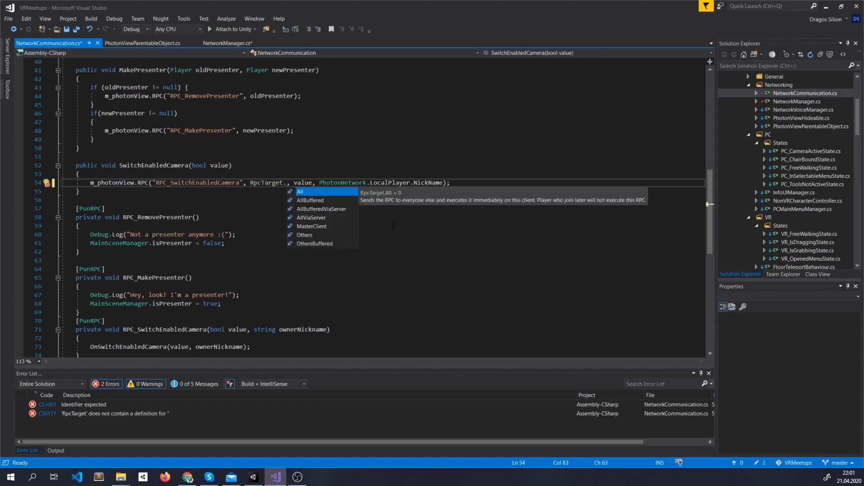
{"action": "left_click", "coordinate": [304, 235]}
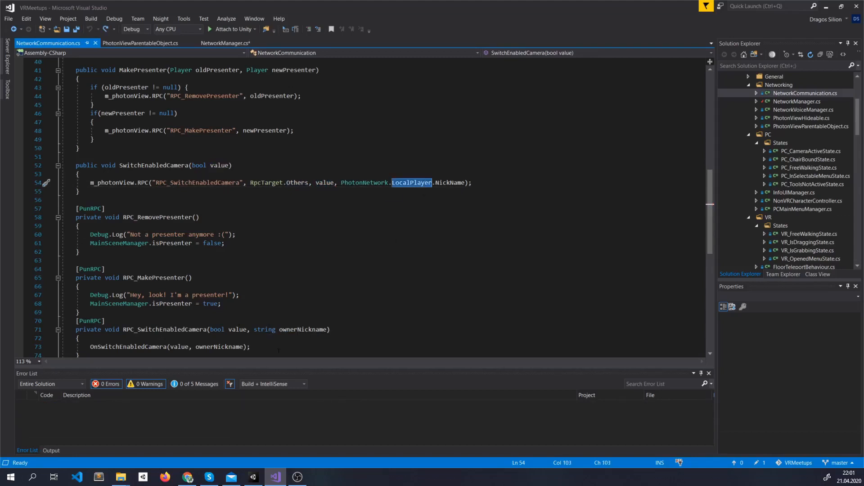
{"action": "left_click", "coordinate": [253, 477]}
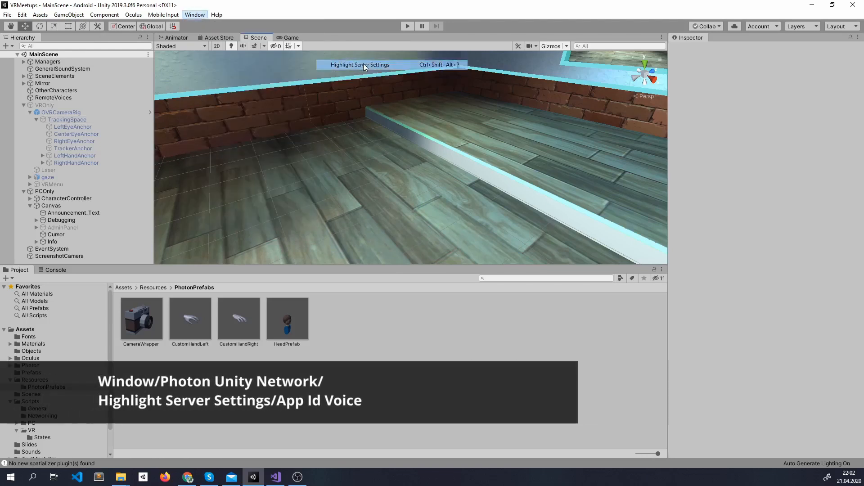
Highlight PhotonServerSettings with Realtime, Chat and Voice app IDs, then select NetworkVoiceManager
{"action": "left_click", "coordinate": [361, 65]}
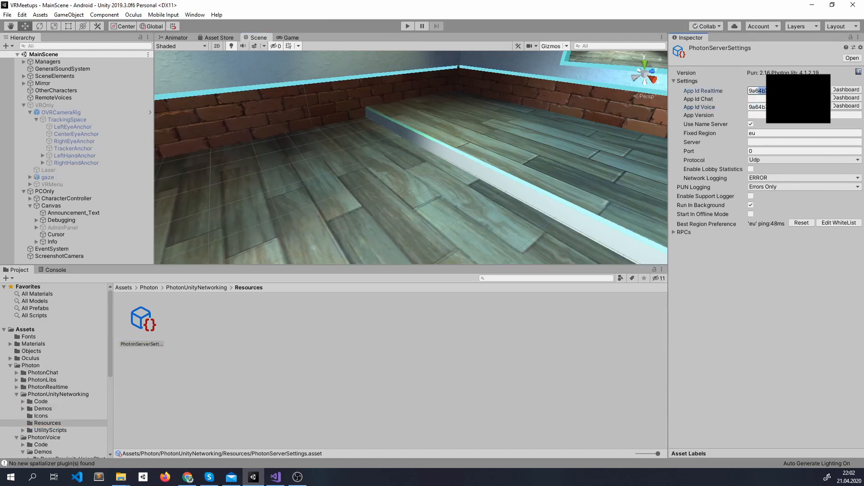
{"action": "mouse_move", "coordinate": [389, 175]}
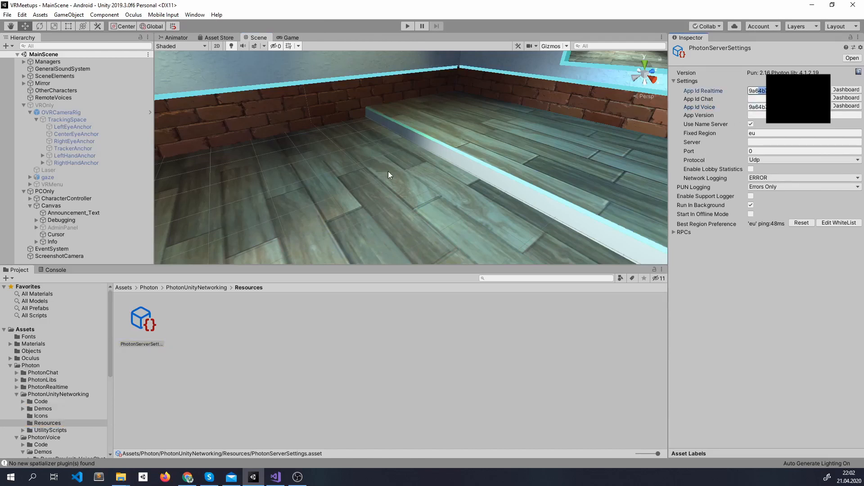
{"action": "left_click", "coordinate": [70, 76]}
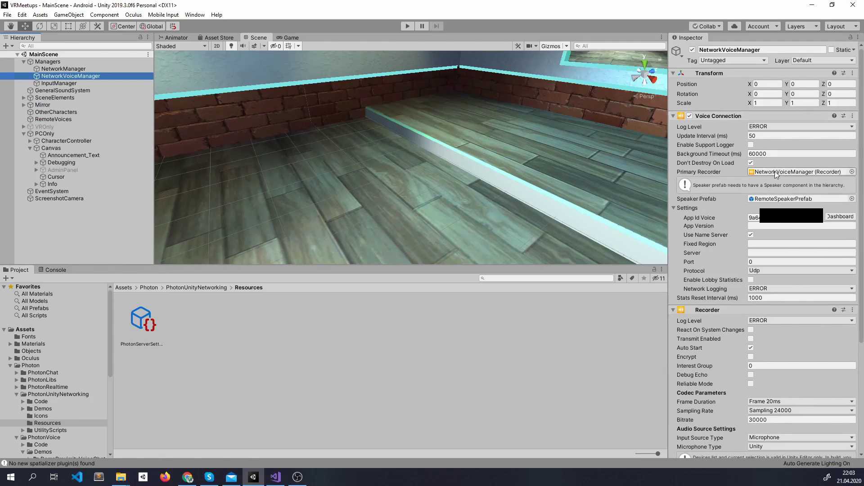
{"action": "mouse_move", "coordinate": [841, 181]}
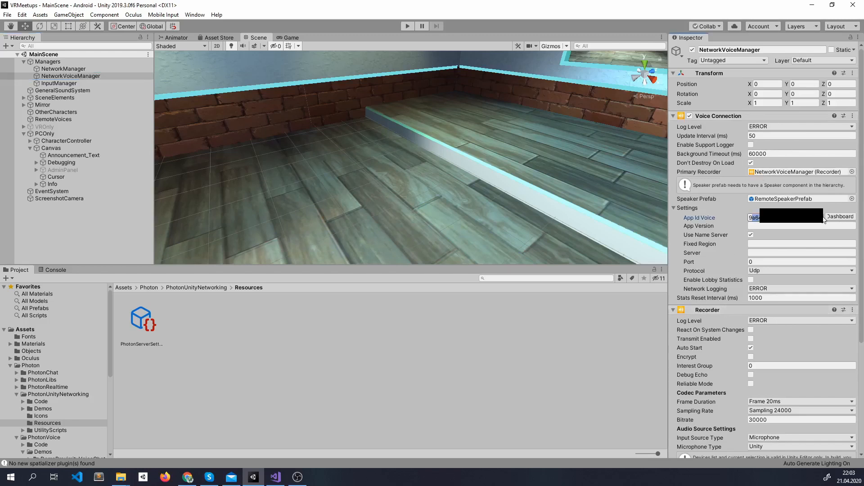
Scroll NetworkVoiceManager's Inspector through Voice Connection, Recorder and Connect And Join settings
{"action": "scroll", "scroll_direction": "down", "scroll_amount": 3}
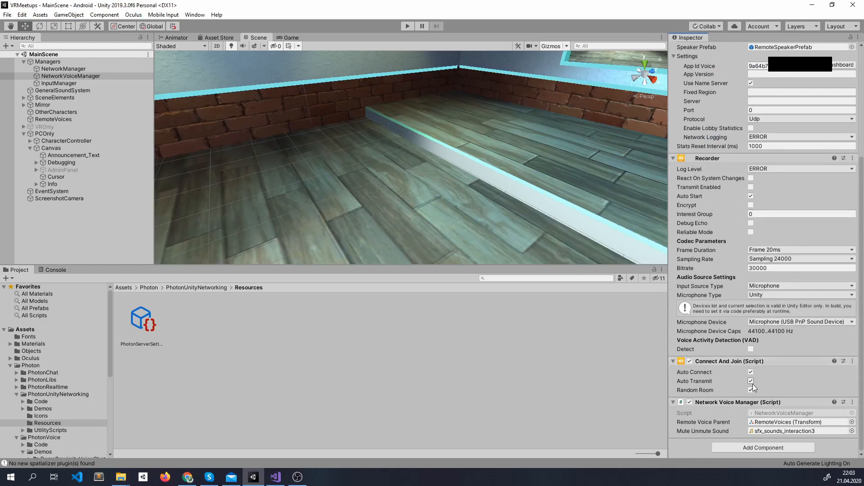
{"action": "left_click", "coordinate": [751, 390]}
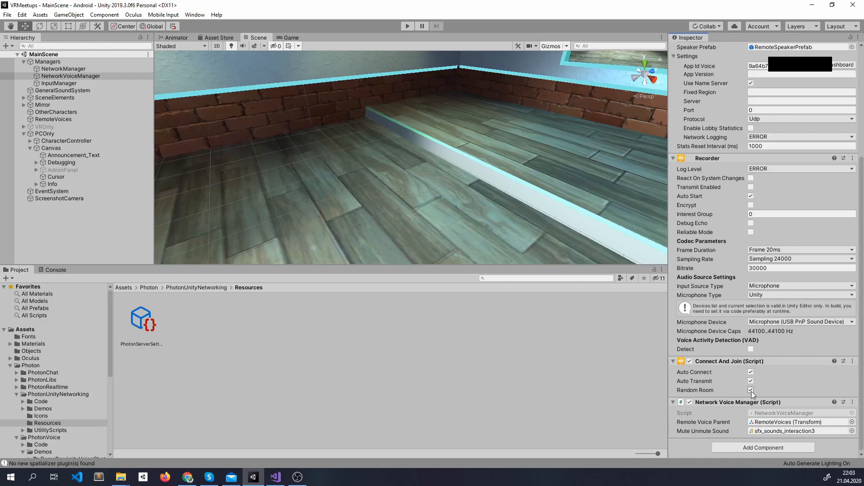
{"action": "left_click", "coordinate": [275, 477]}
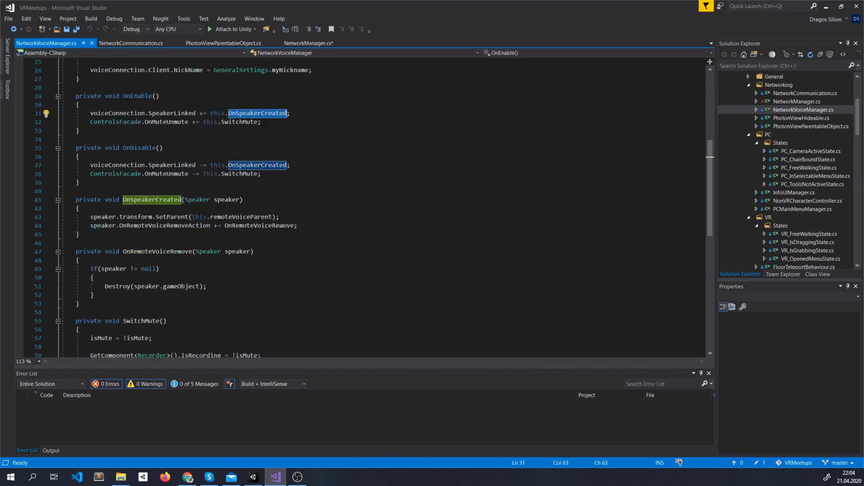
{"action": "mouse_move", "coordinate": [196, 199]}
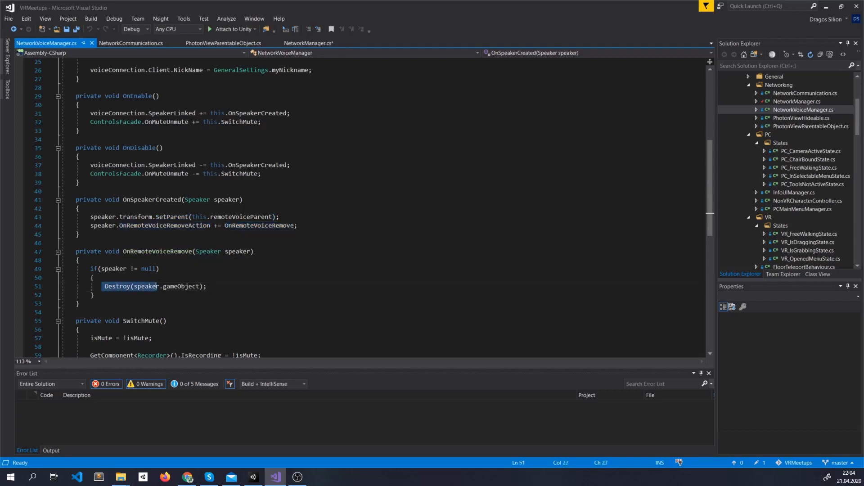
Review OnEnable, OnSpeakerCreated and OnRemoteVoiceRemove in NetworkVoiceManager.cs, then return to Unity
{"action": "left_click", "coordinate": [252, 477]}
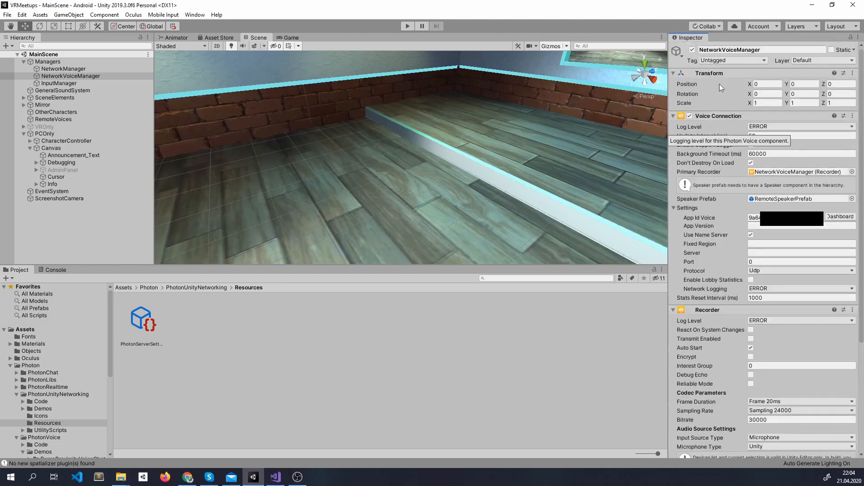
{"action": "left_click", "coordinate": [335, 319]}
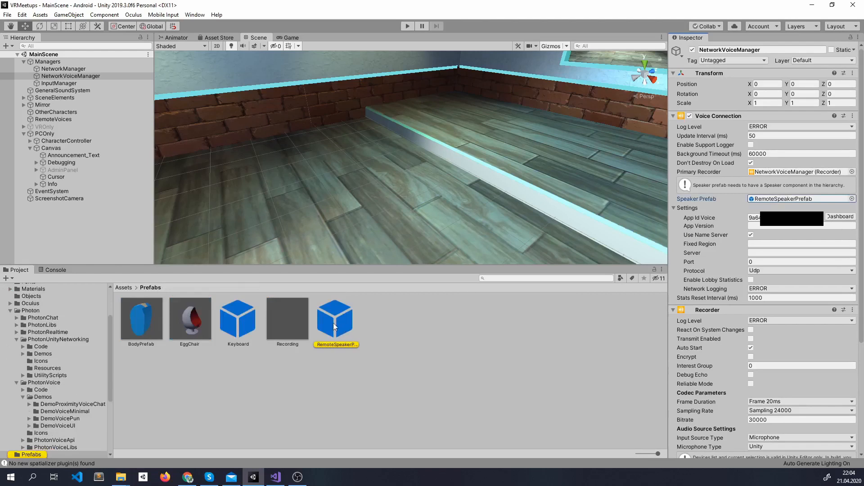
{"action": "left_click", "coordinate": [334, 319]}
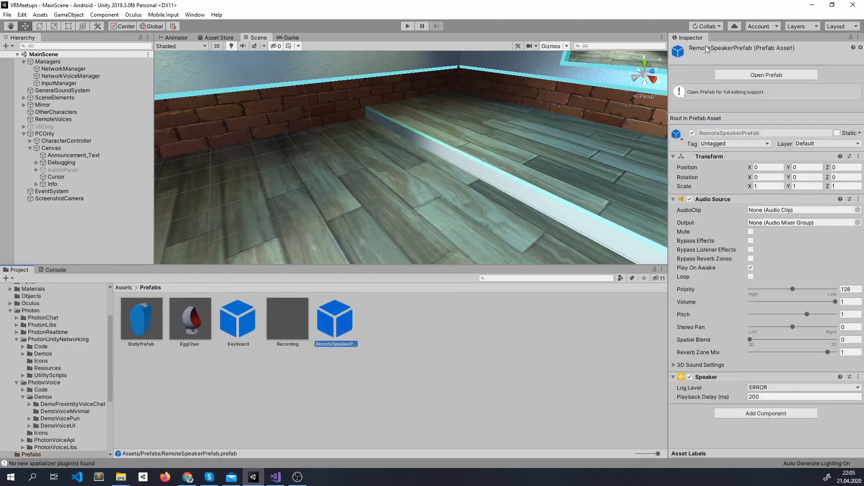
{"action": "mouse_move", "coordinate": [335, 322]}
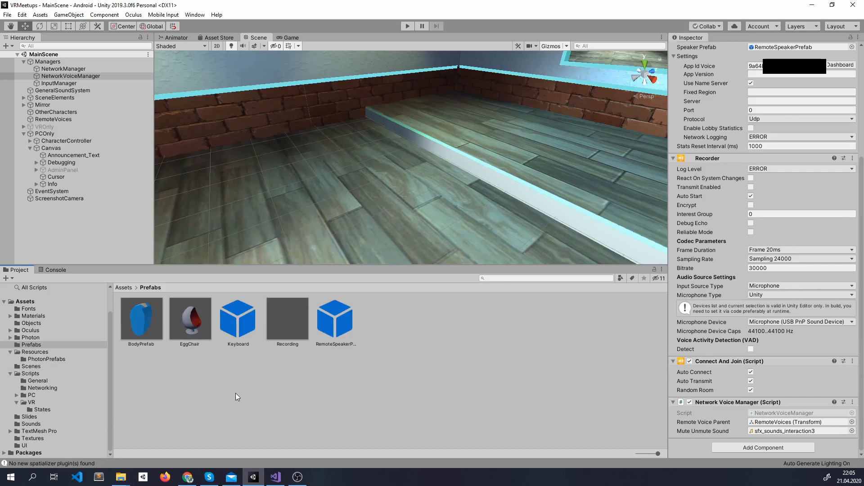
{"action": "left_click", "coordinate": [58, 313]}
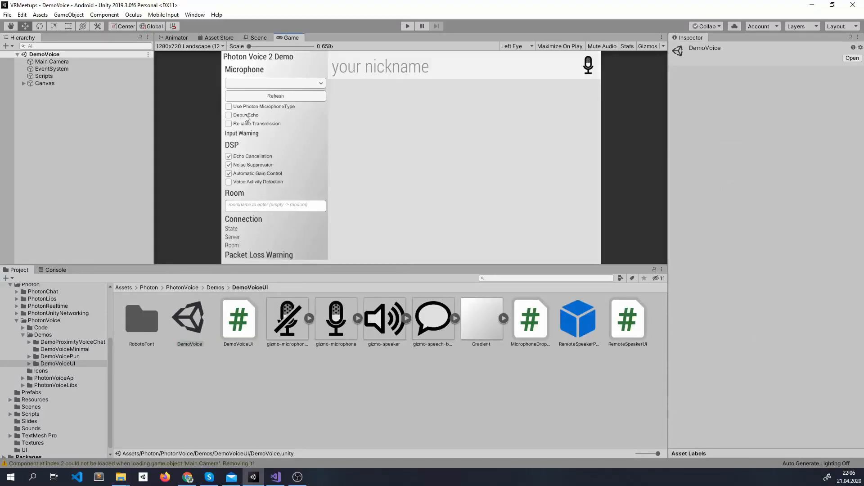
Select the Scripts object and review its Voice Connection, Recorder, Demo Voice UI and WebRTC DSP components
{"action": "left_click", "coordinate": [44, 76]}
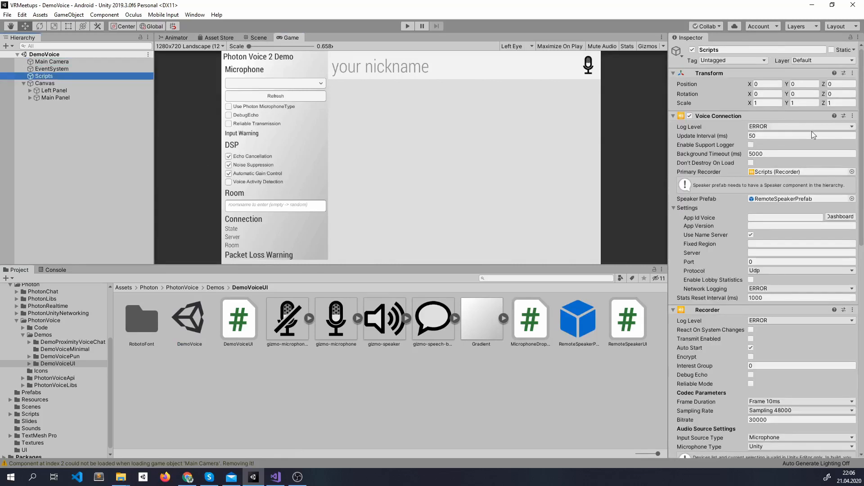
{"action": "scroll", "scroll_direction": "down", "scroll_amount": 3}
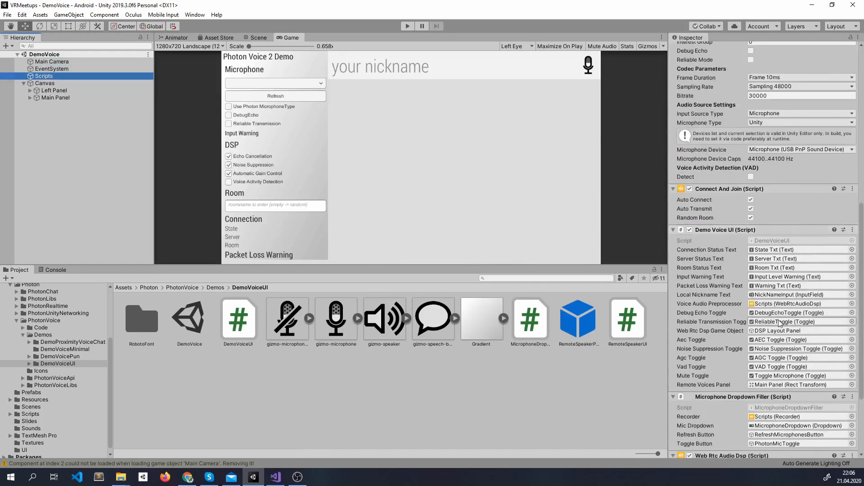
{"action": "scroll", "scroll_direction": "down", "scroll_amount": 3}
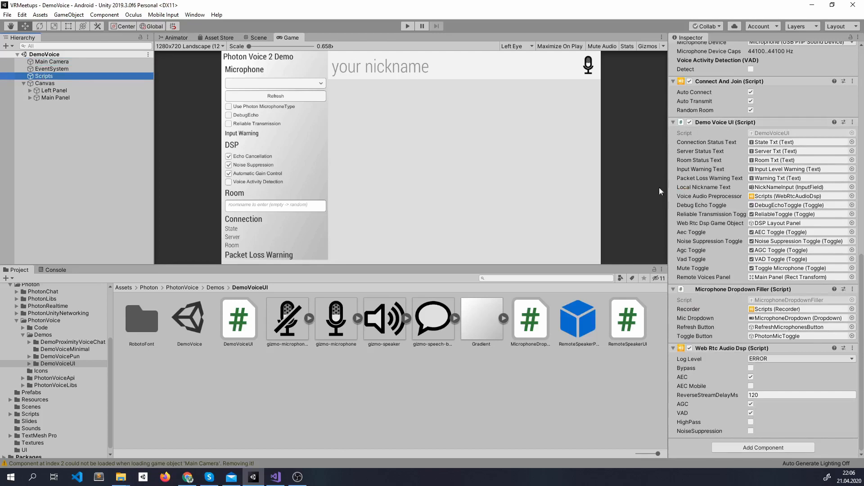
{"action": "mouse_move", "coordinate": [590, 299]}
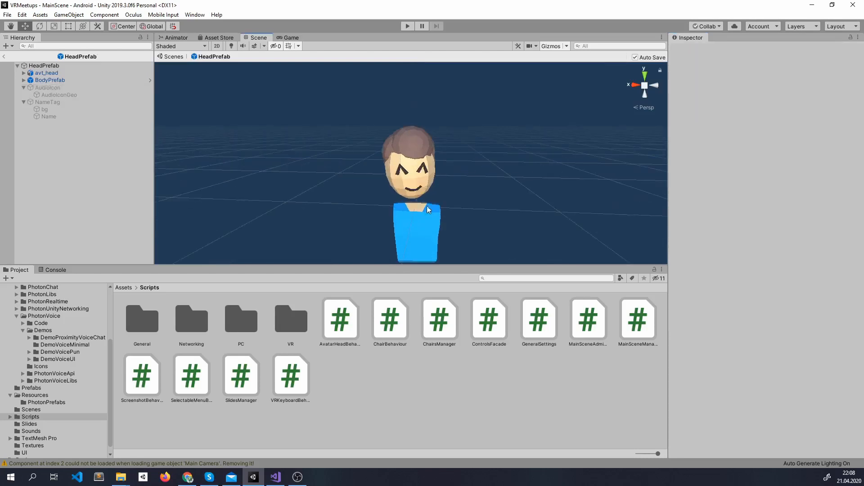
Open AvatarHeadBehaviour.cs from the HeadPrefab to its UpdateAudioState clip-loudness check
{"action": "left_click", "coordinate": [275, 477]}
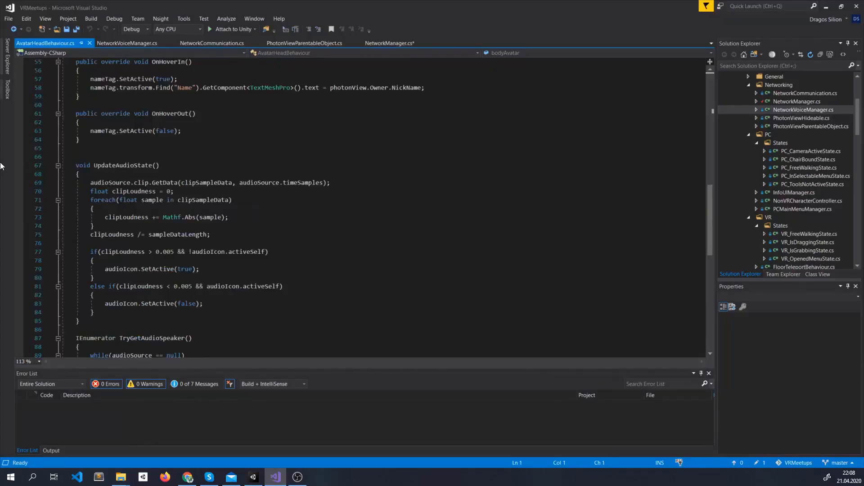
{"action": "left_click", "coordinate": [90, 183]}
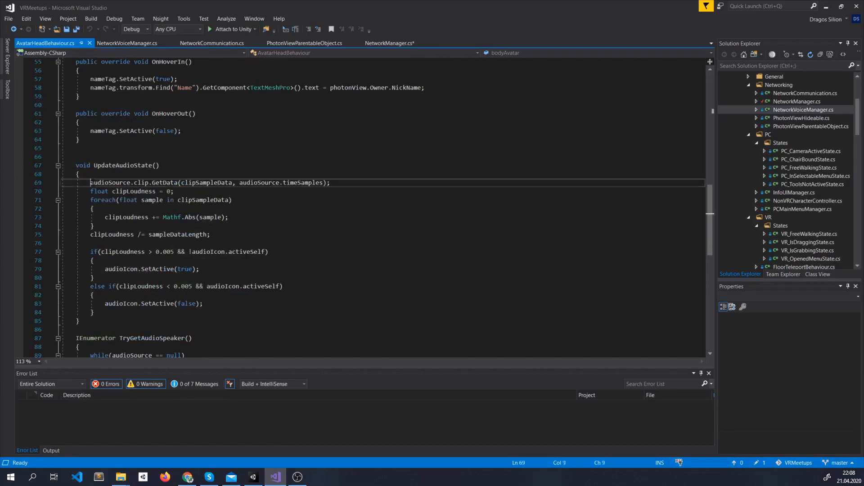